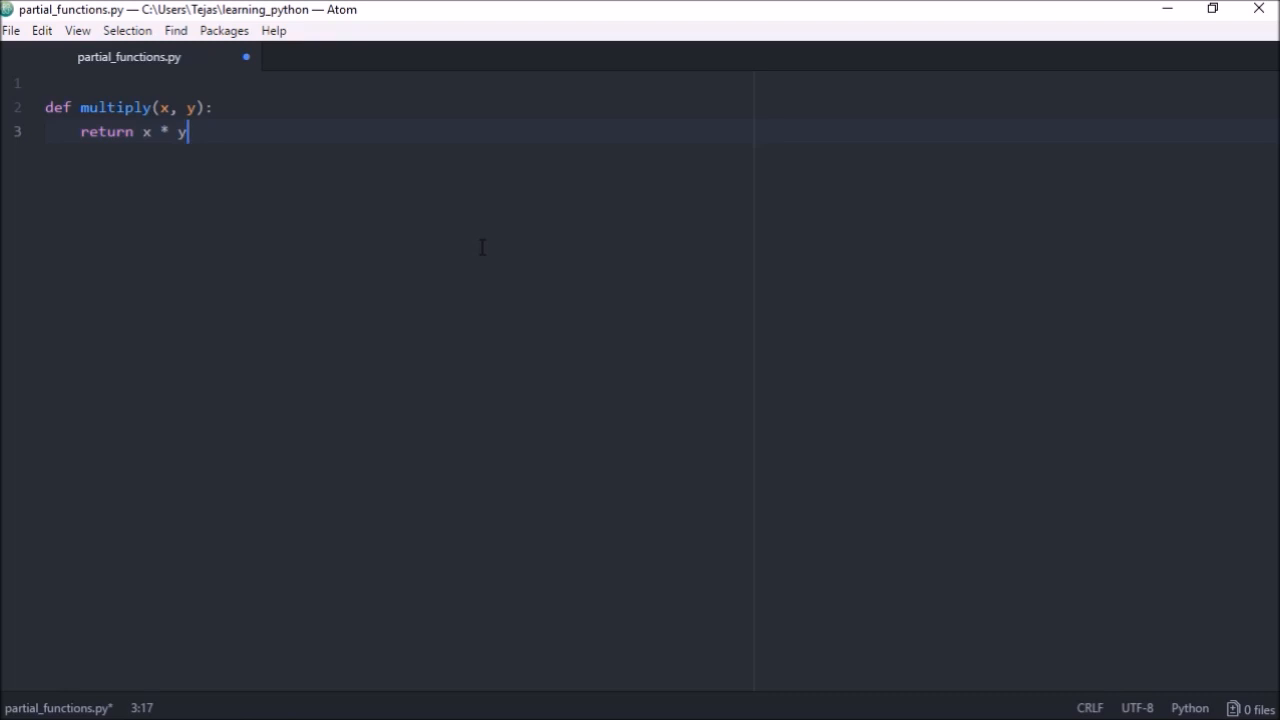
# - Add 'from functools import partial' as line 1, above the multiply function
pyautogui.click(50, 84)
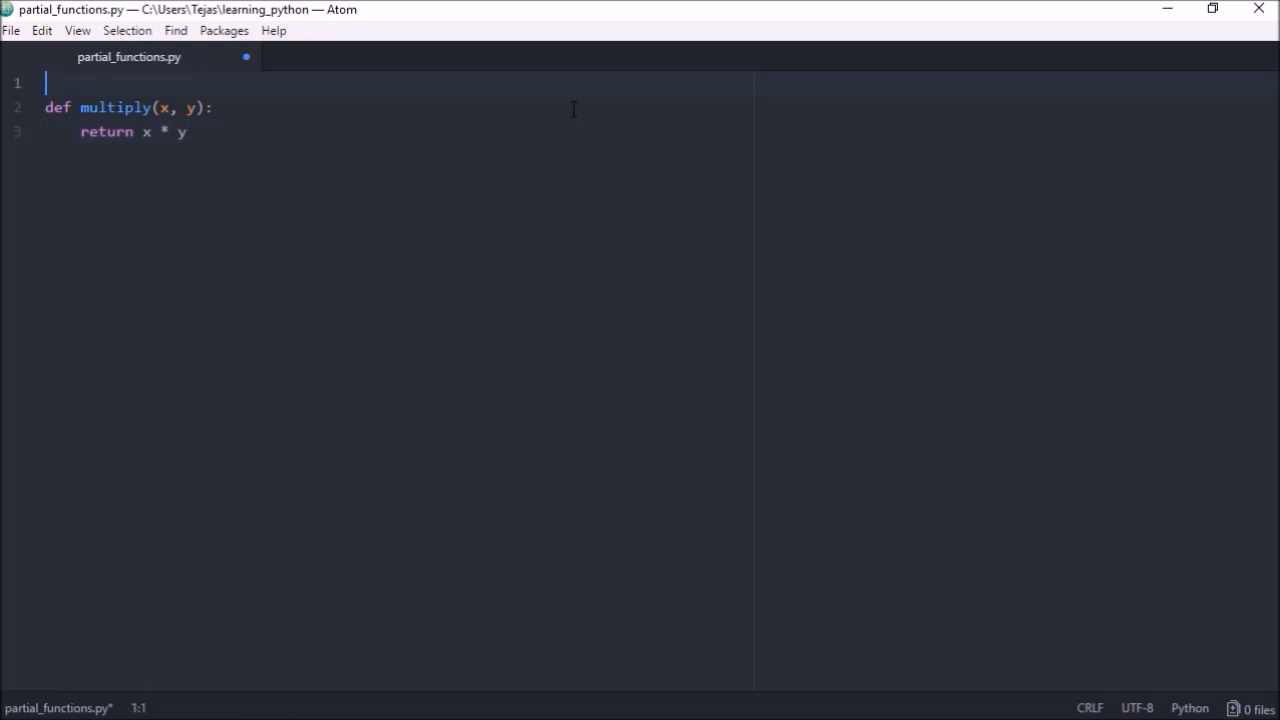
pyautogui.write('from')
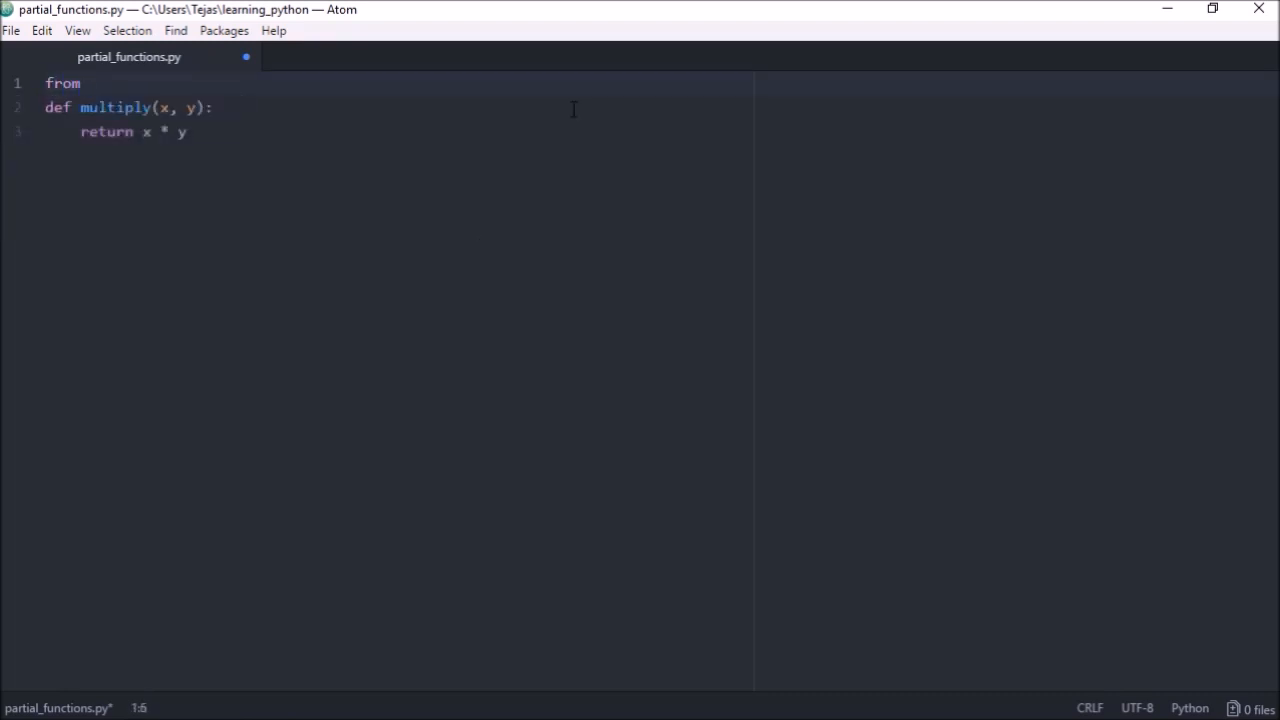
pyautogui.write('functools import')
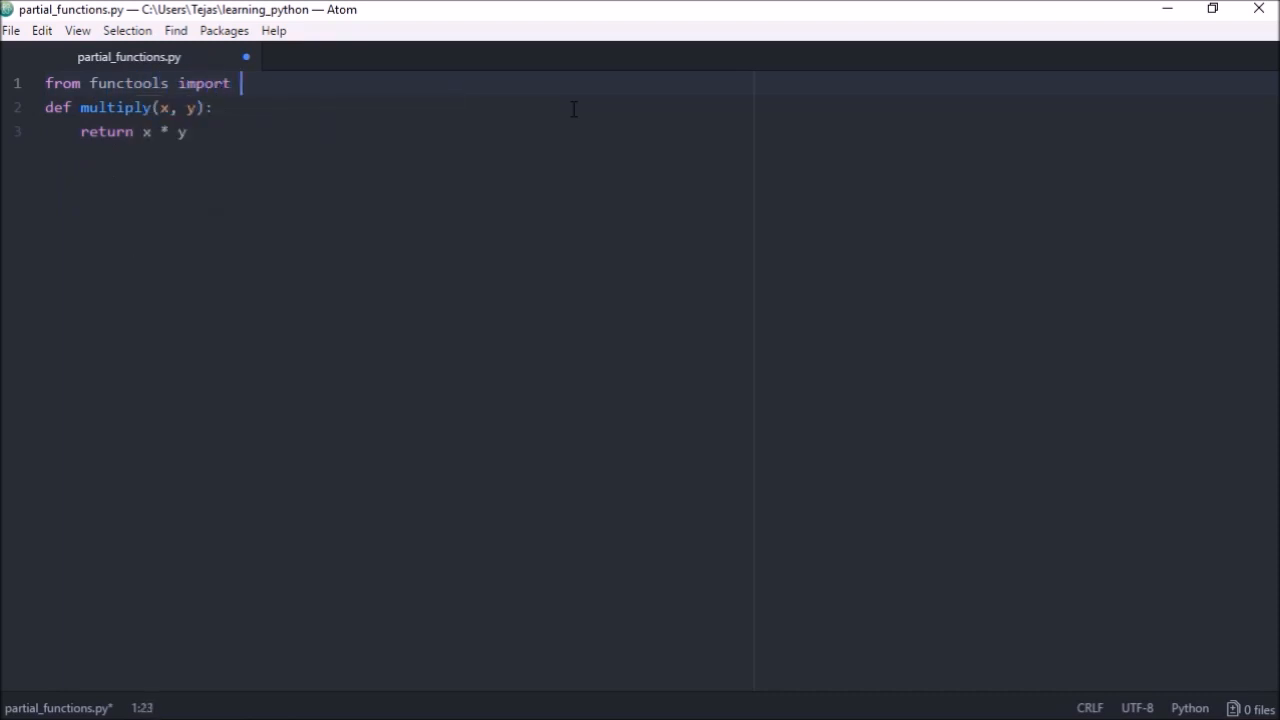
pyautogui.write('partial')
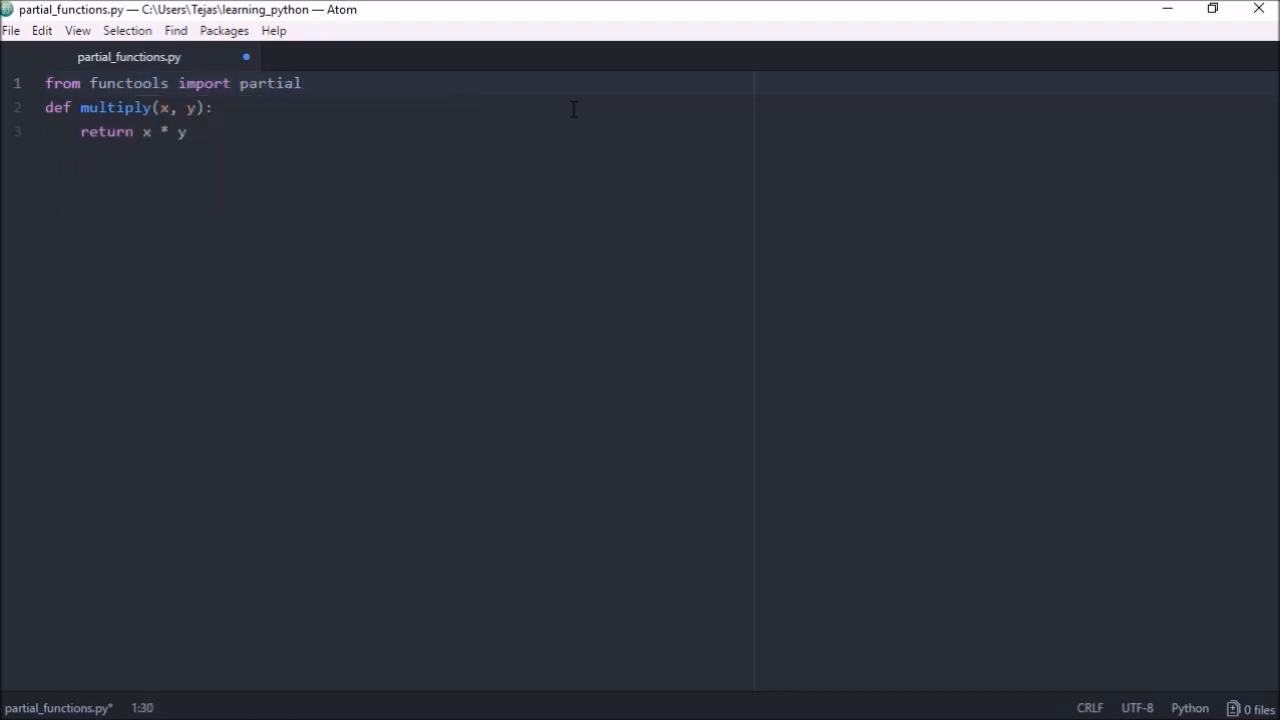
pyautogui.press('enter')
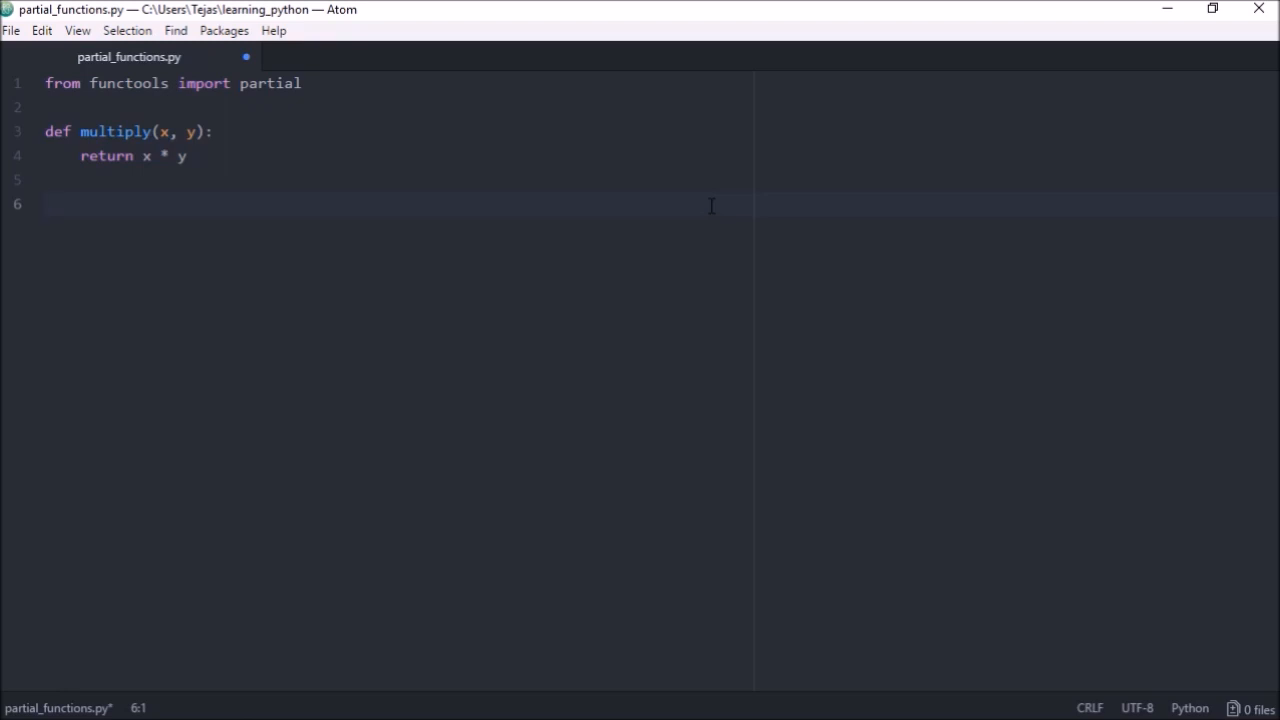
# - Write 'double = partial(multiply, 2)' below the function to fix the first argument
pyautogui.write('double =')
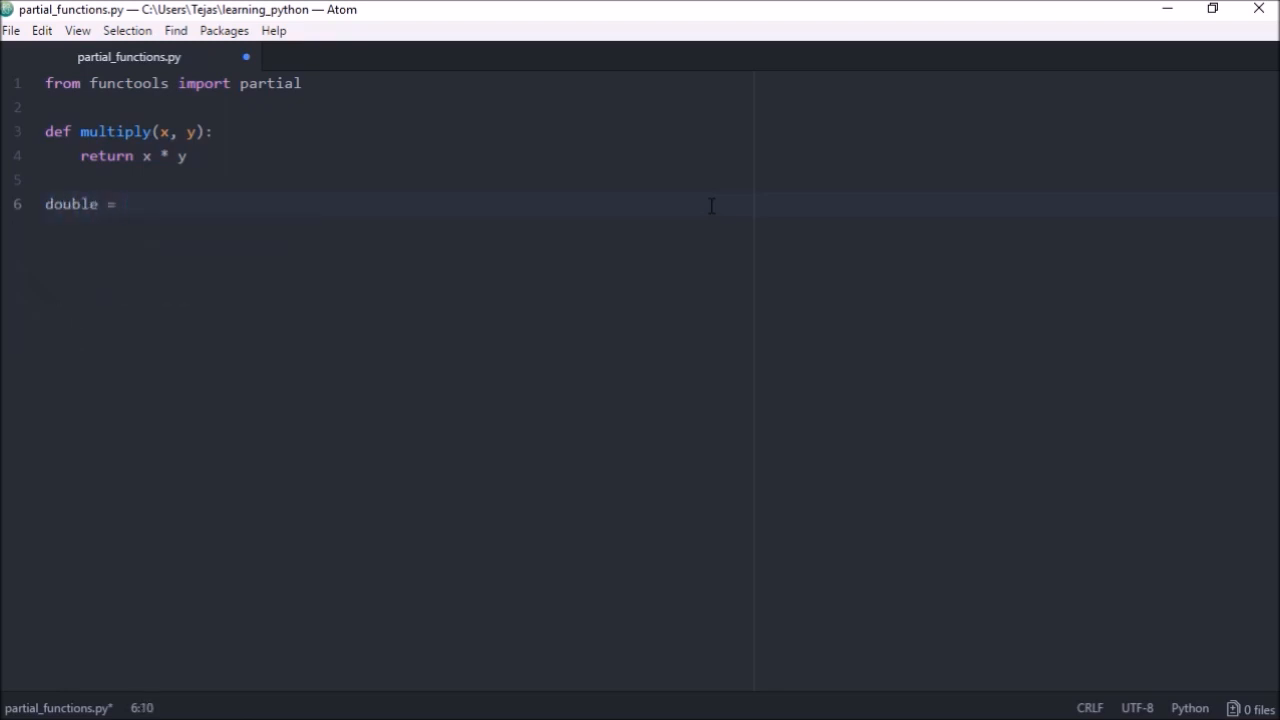
pyautogui.write('partial(')
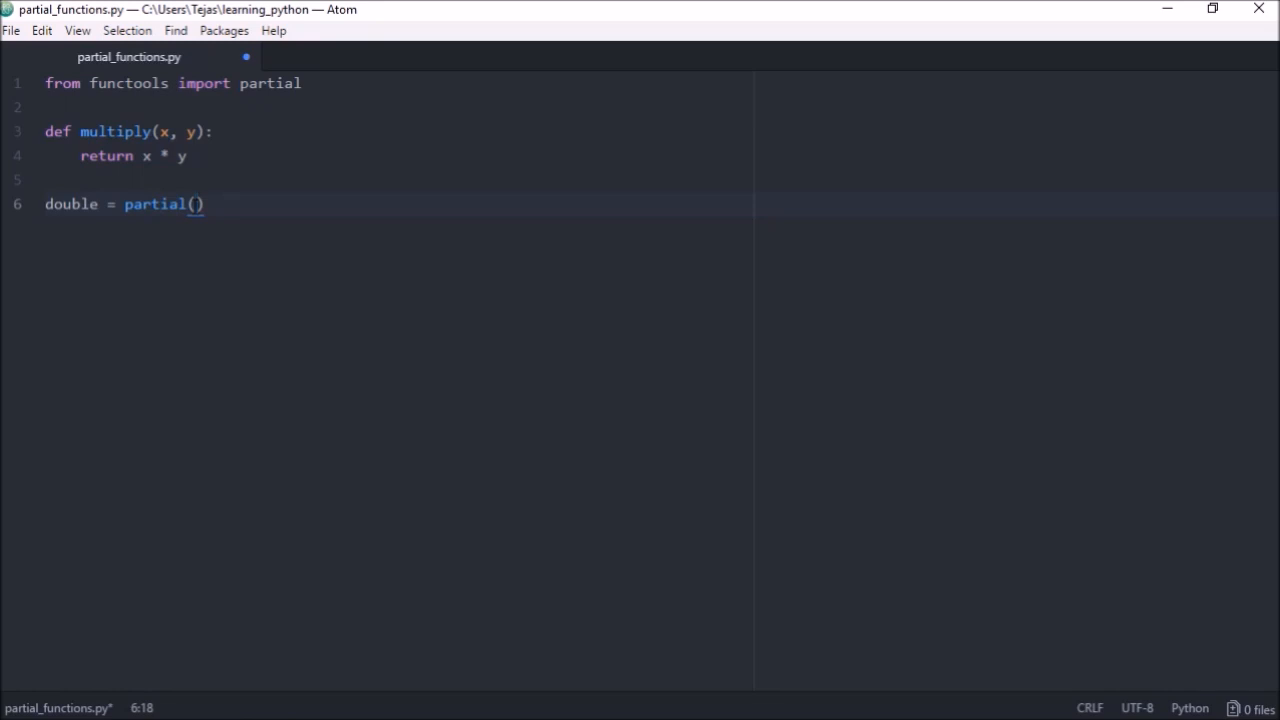
pyautogui.write('multiply')
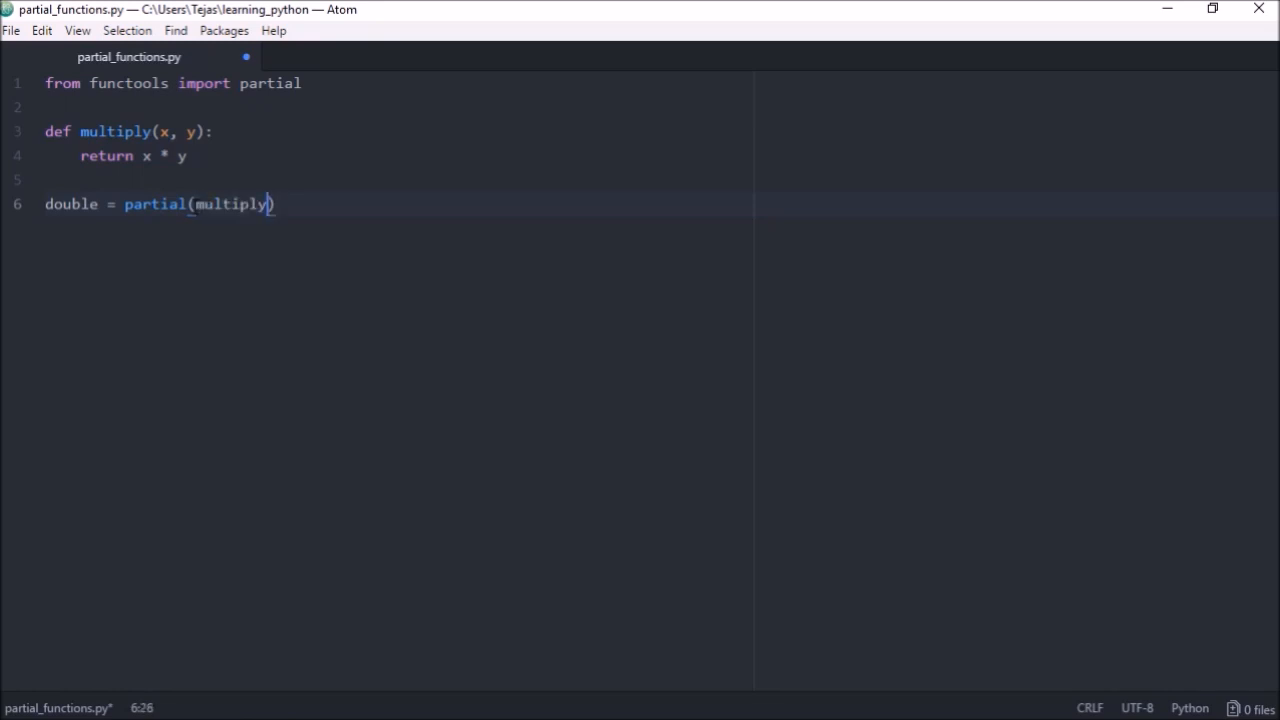
pyautogui.write(',')
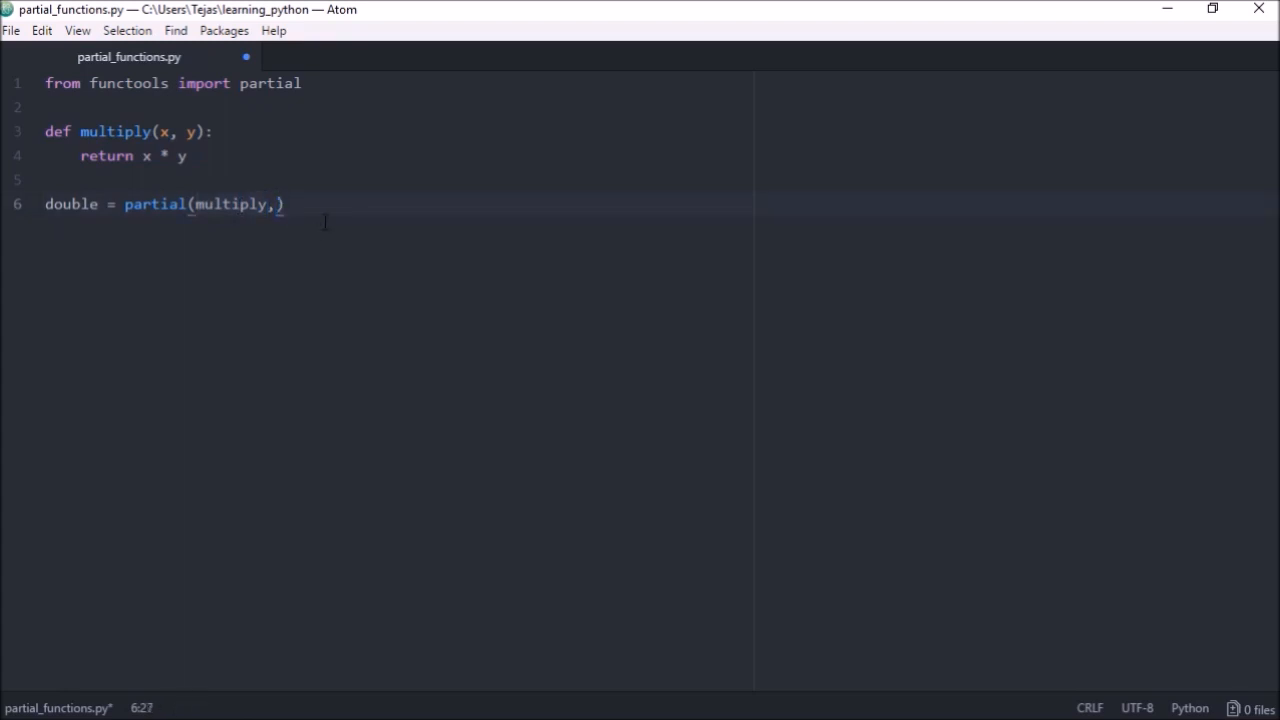
pyautogui.write('2')
pyautogui.write('print')
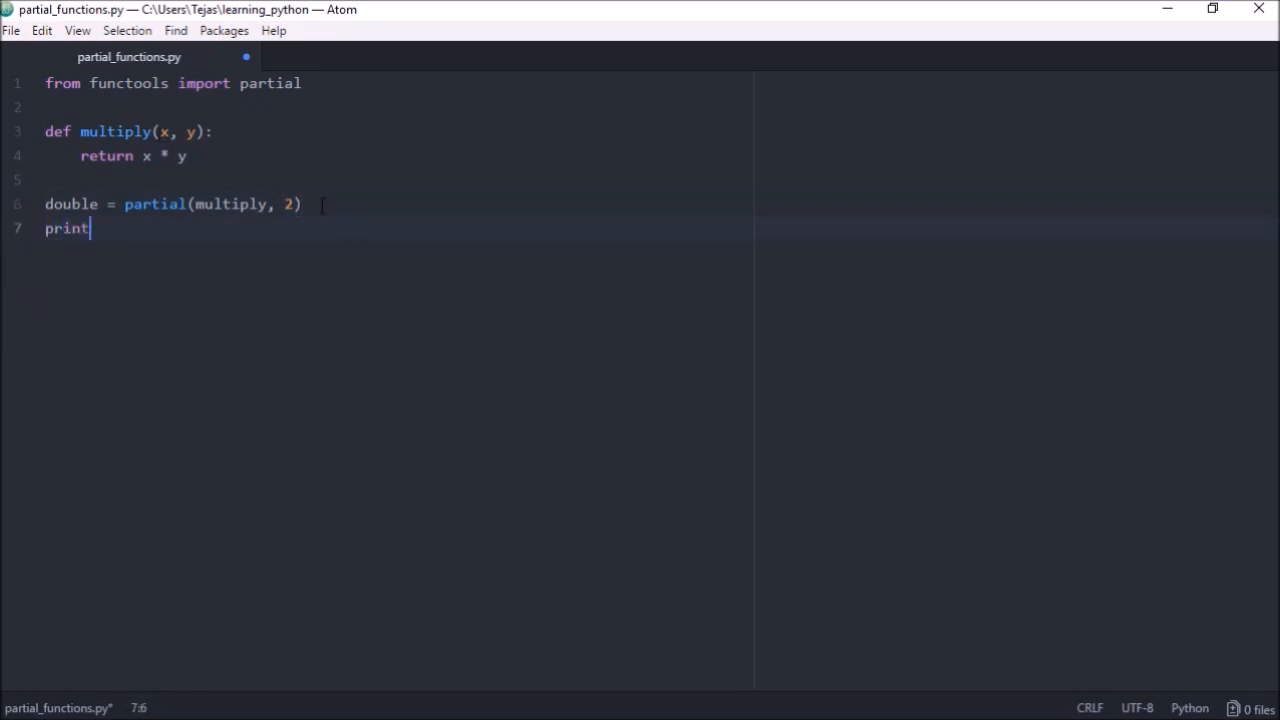
# - Complete 'print(double(4))' and run the script with Script, outputting 8
pyautogui.write('(double(4))')
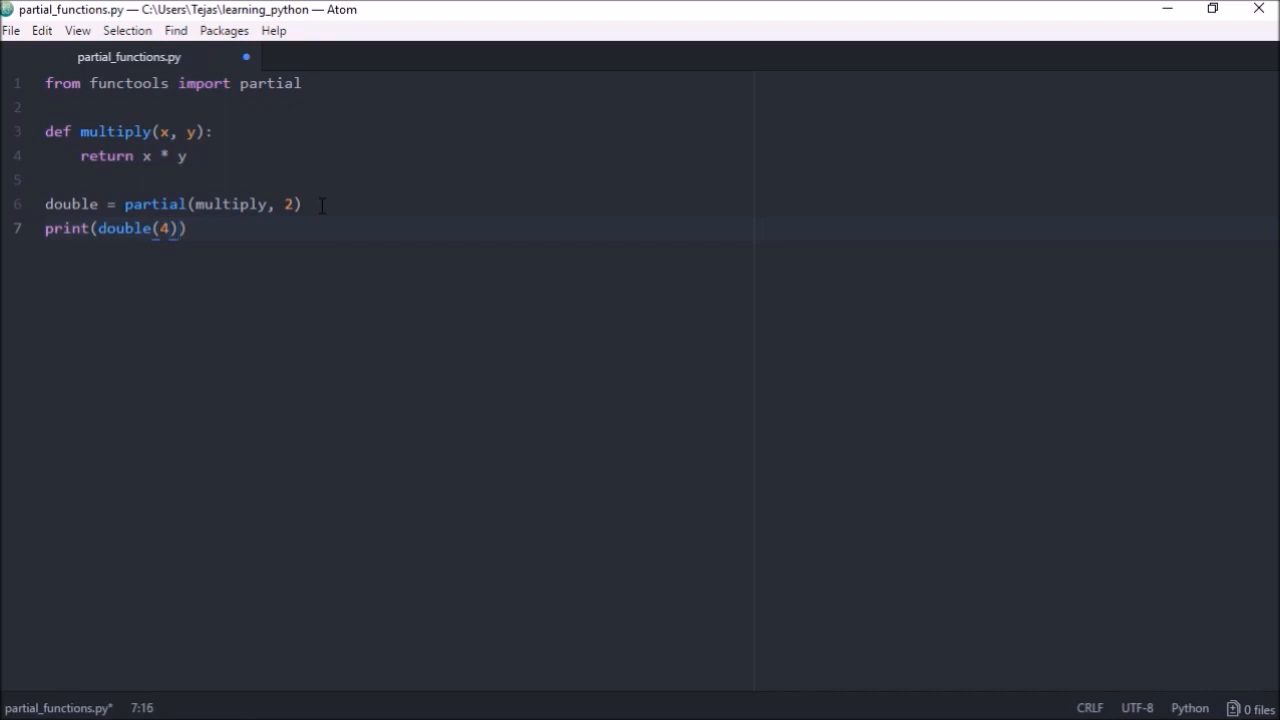
pyautogui.press('ctrl+shift+b')
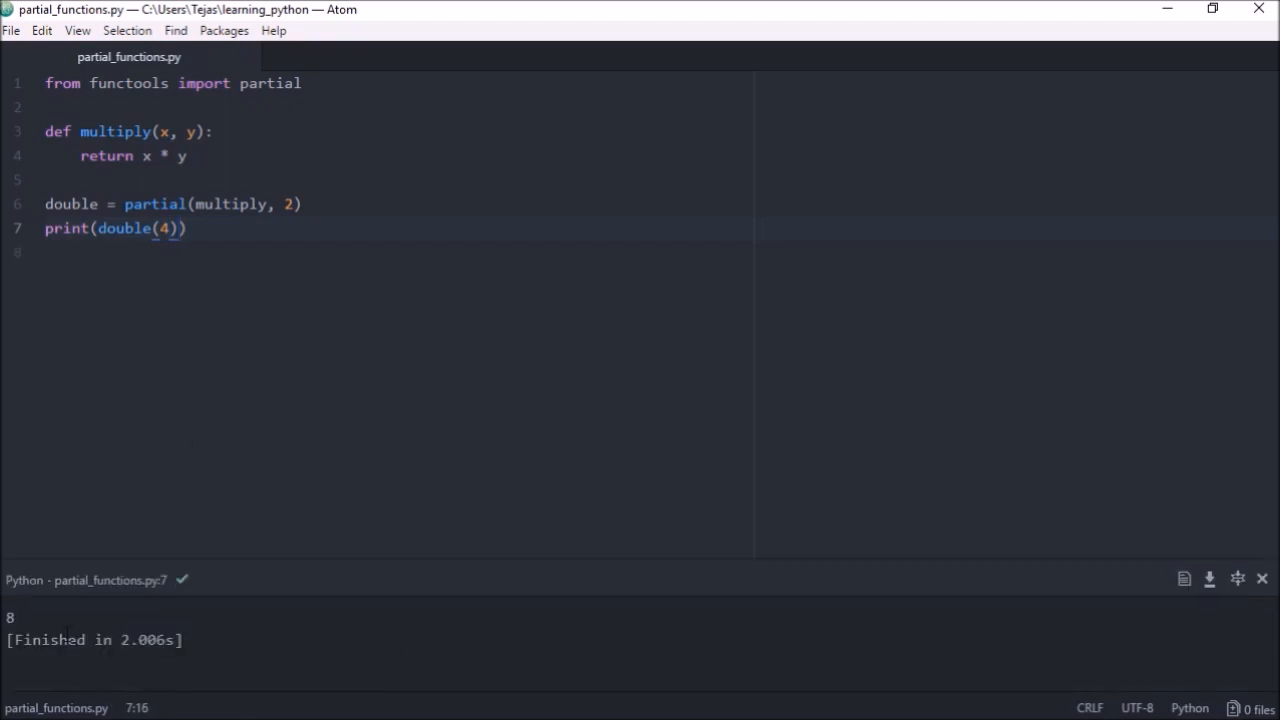
pyautogui.moveTo(224, 628)
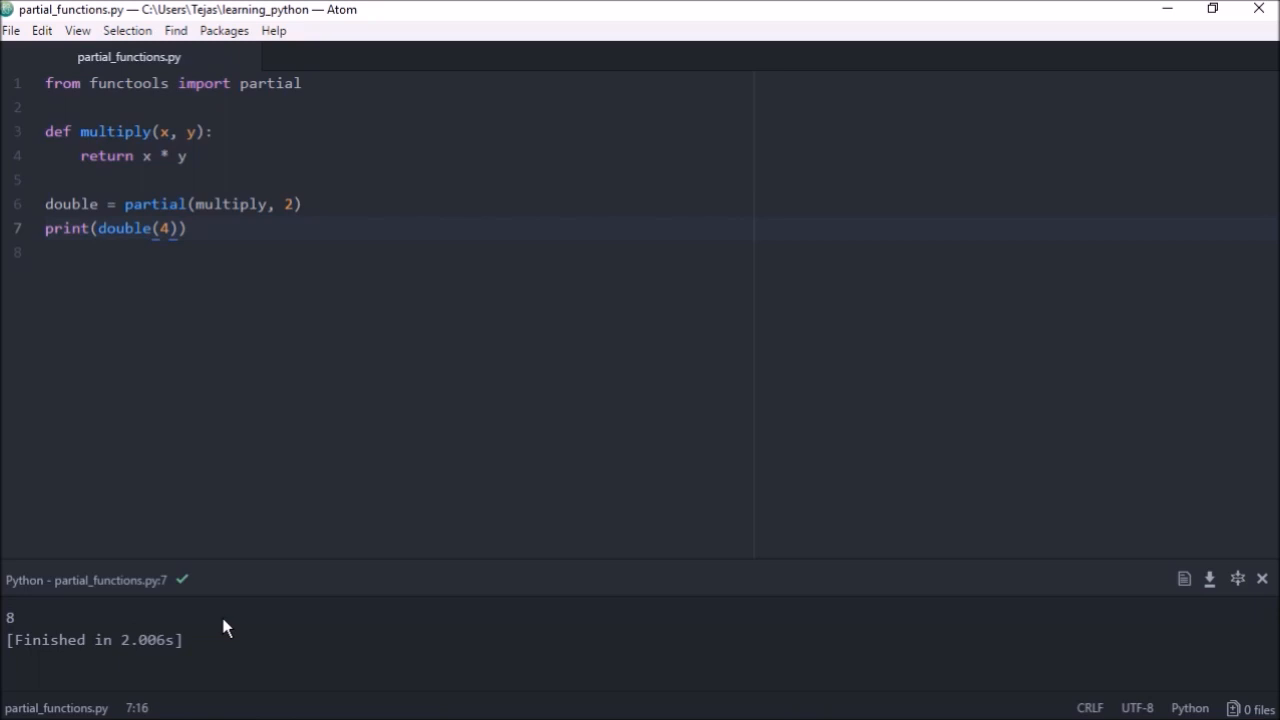